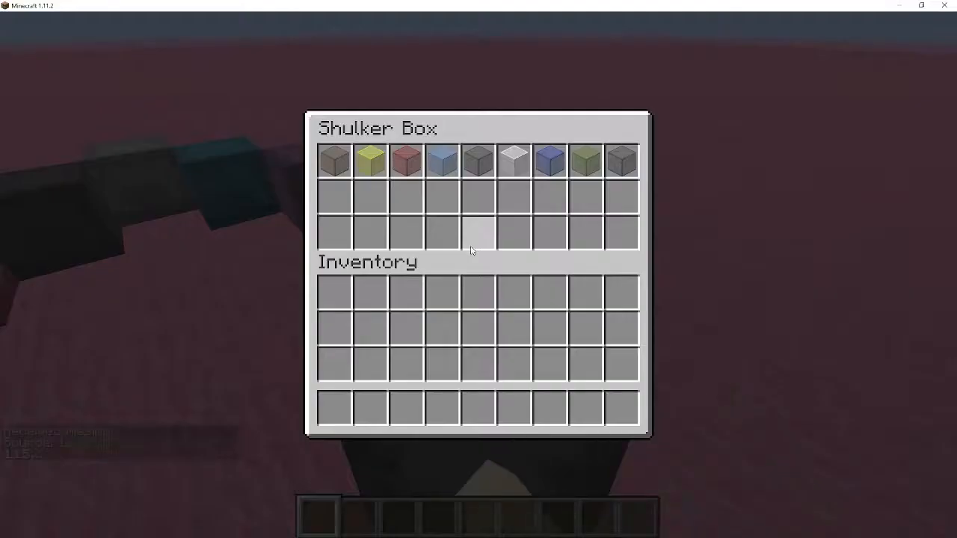
Leave the first box, walk the colored ring and reveal another shulker box's stained glass
{"action": "key", "text": "Escape"}
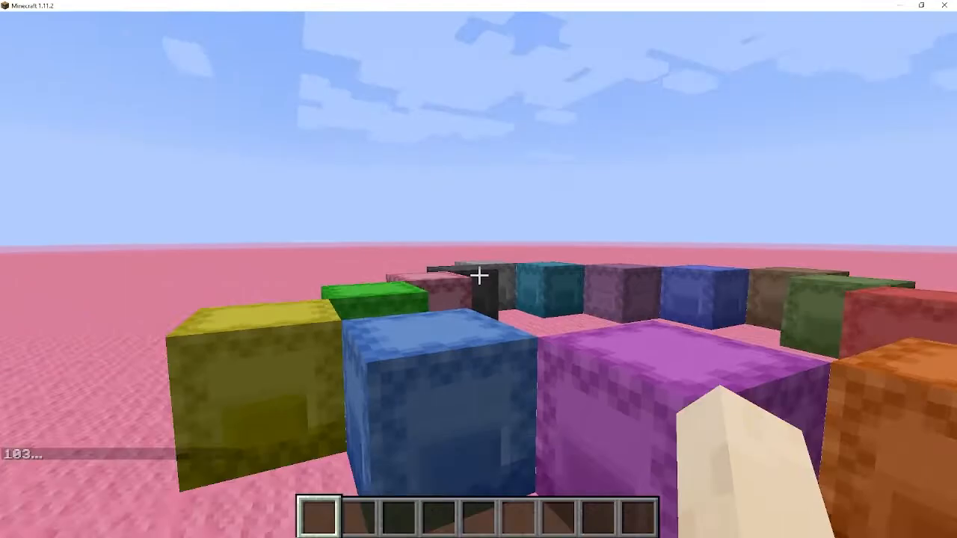
{"action": "right_click", "coordinate": [479, 272]}
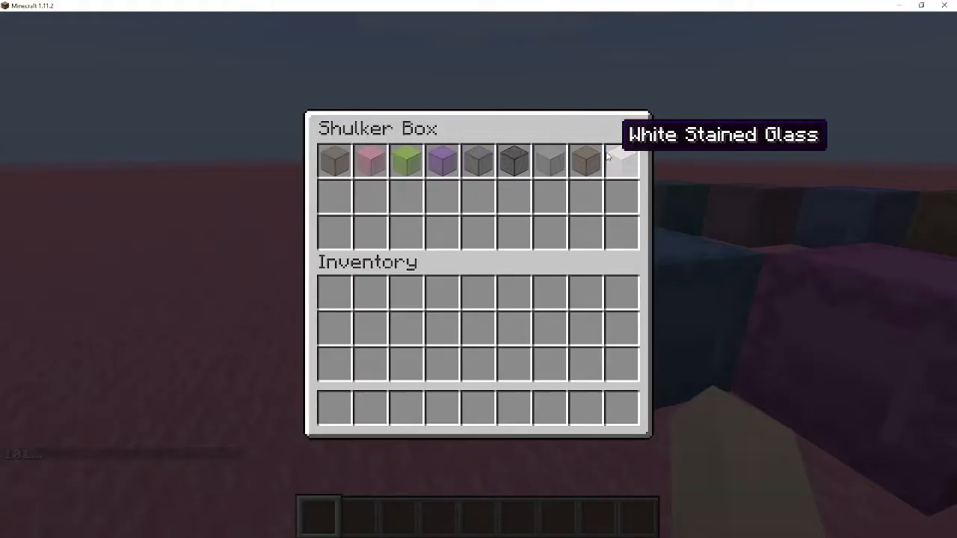
Close the second shulker box and view the ring with its white box from several sides
{"action": "key", "text": "Escape"}
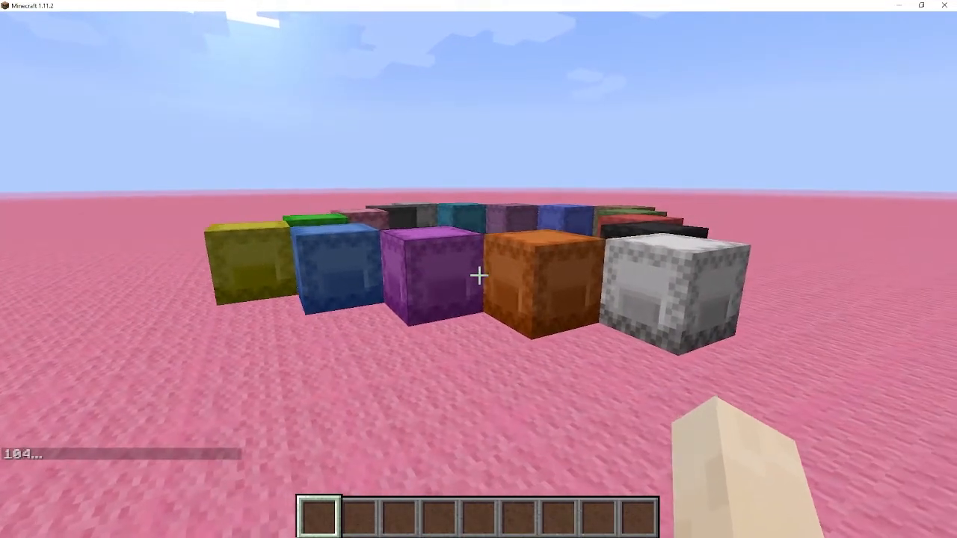
{"action": "mouse_move", "coordinate": [479, 269]}
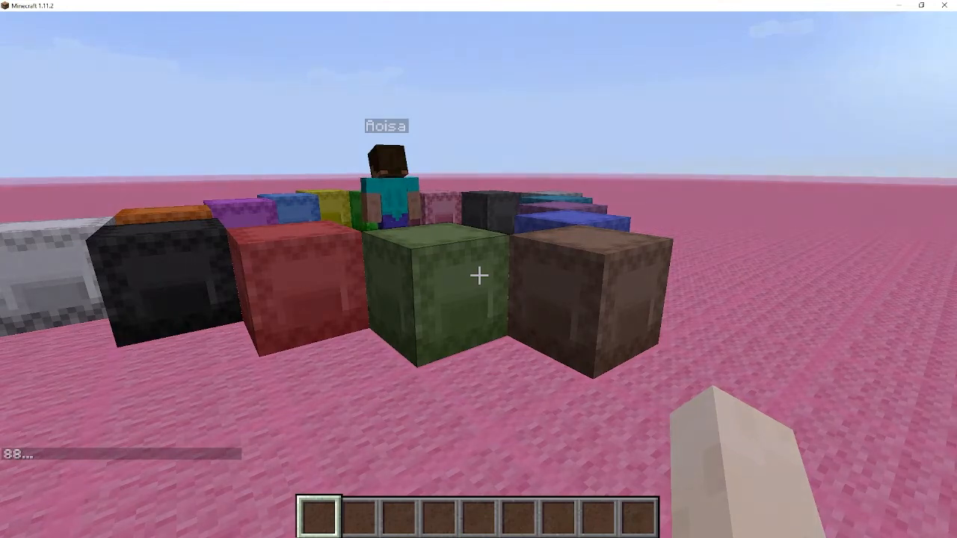
{"action": "mouse_move", "coordinate": [479, 270]}
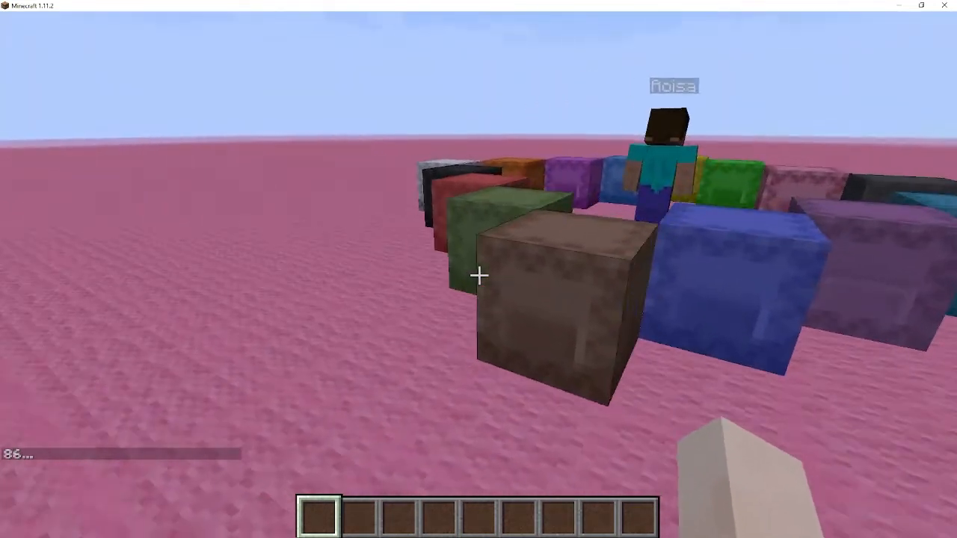